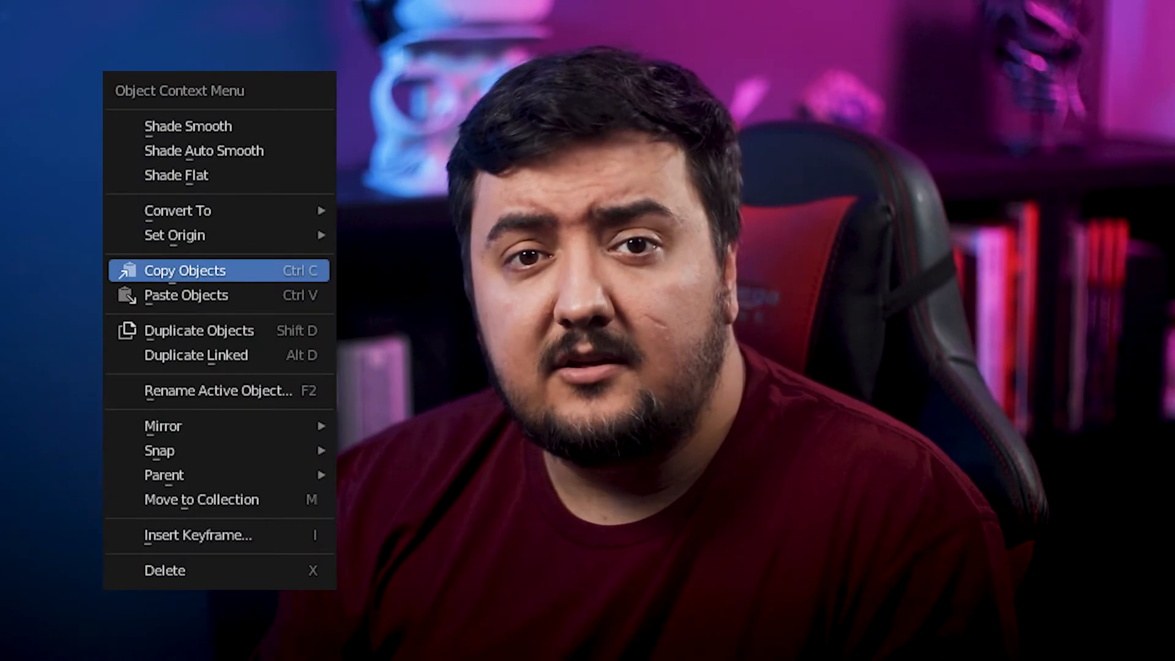
mouse_move(196, 355)
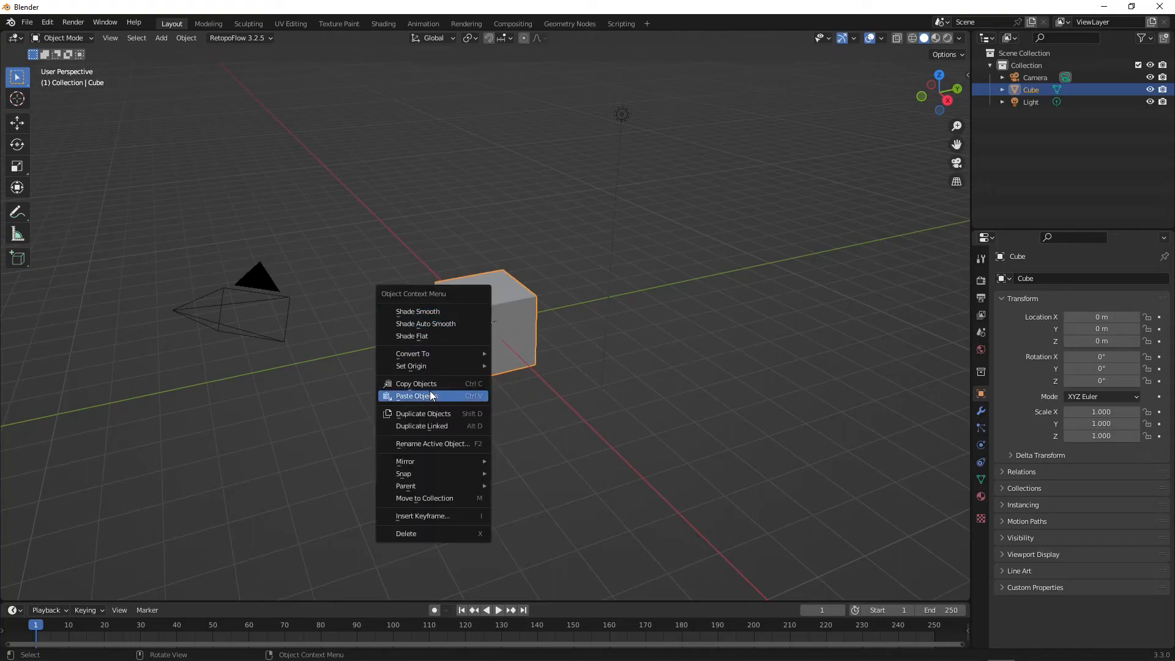
mouse_move(420, 383)
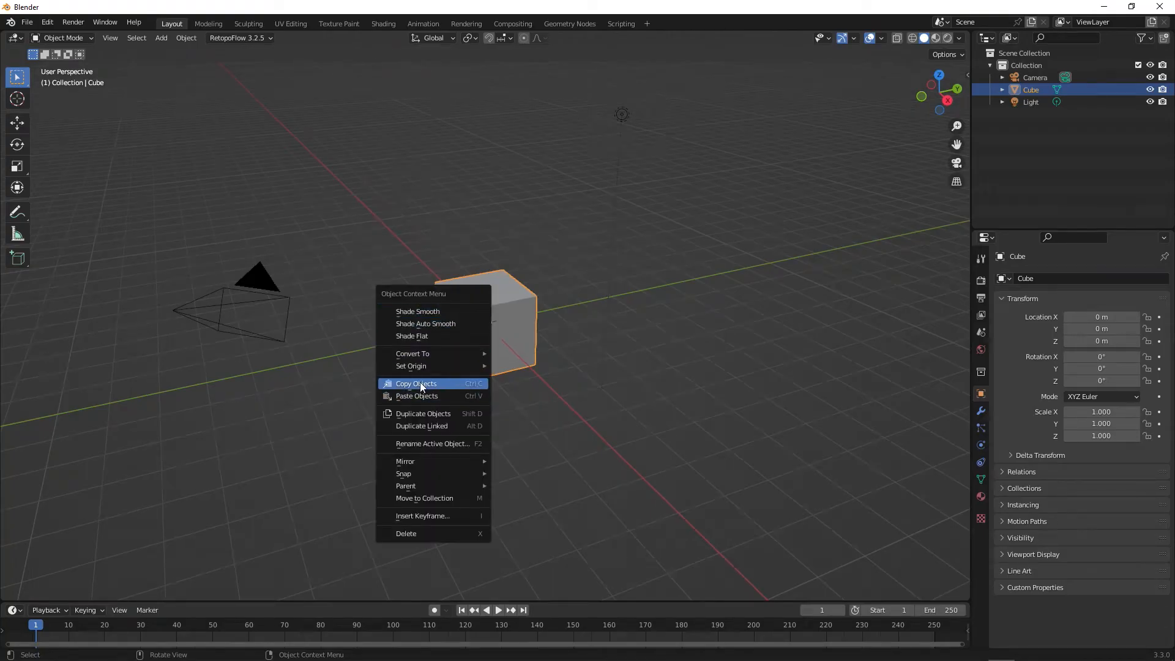
- Copy the cube to the clipboard with Copy Objects from its context menu
click(417, 396)
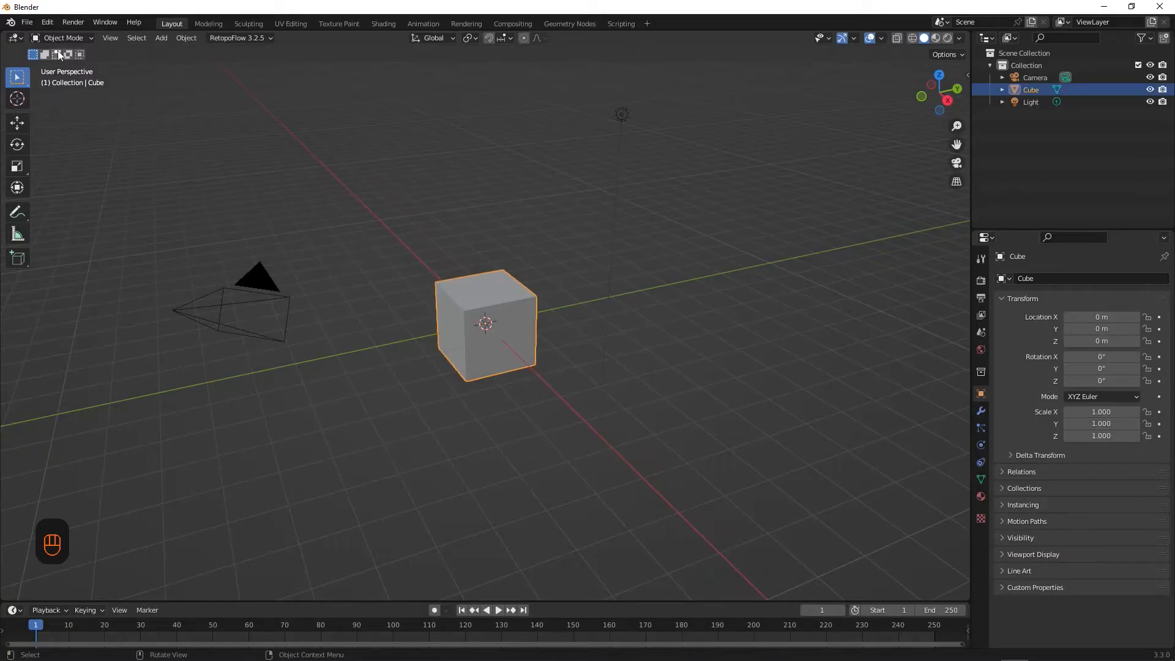
key(Tab)
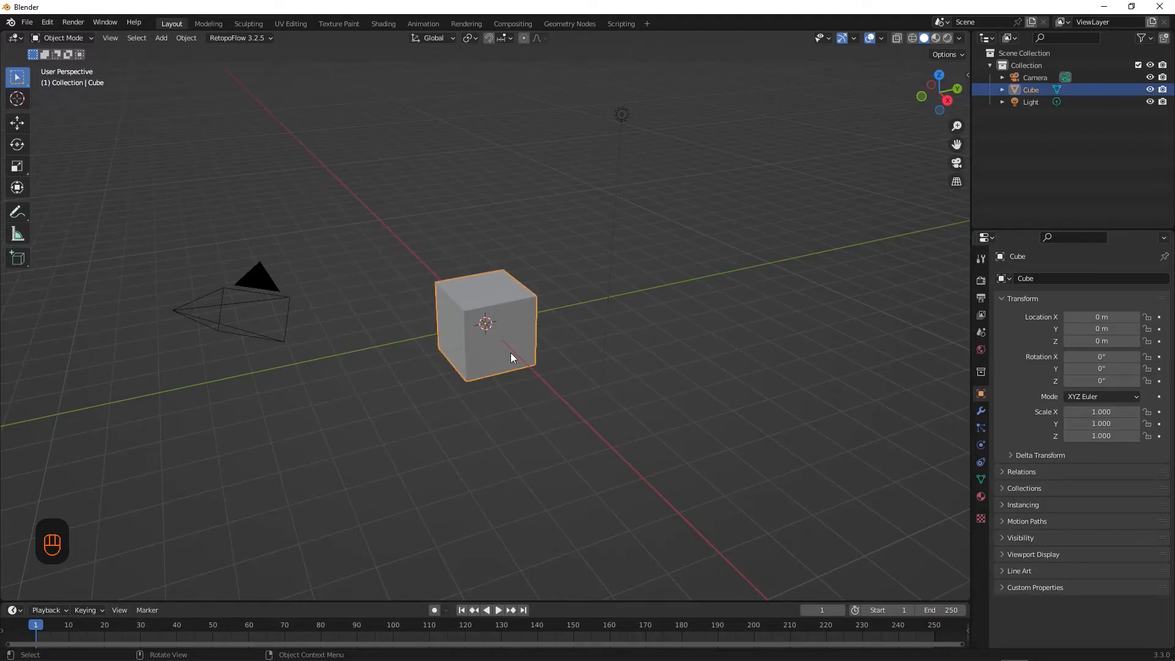
- Duplicate the cube with Shift+D, placing Cube.001 to the right of the original
key(shift+d)
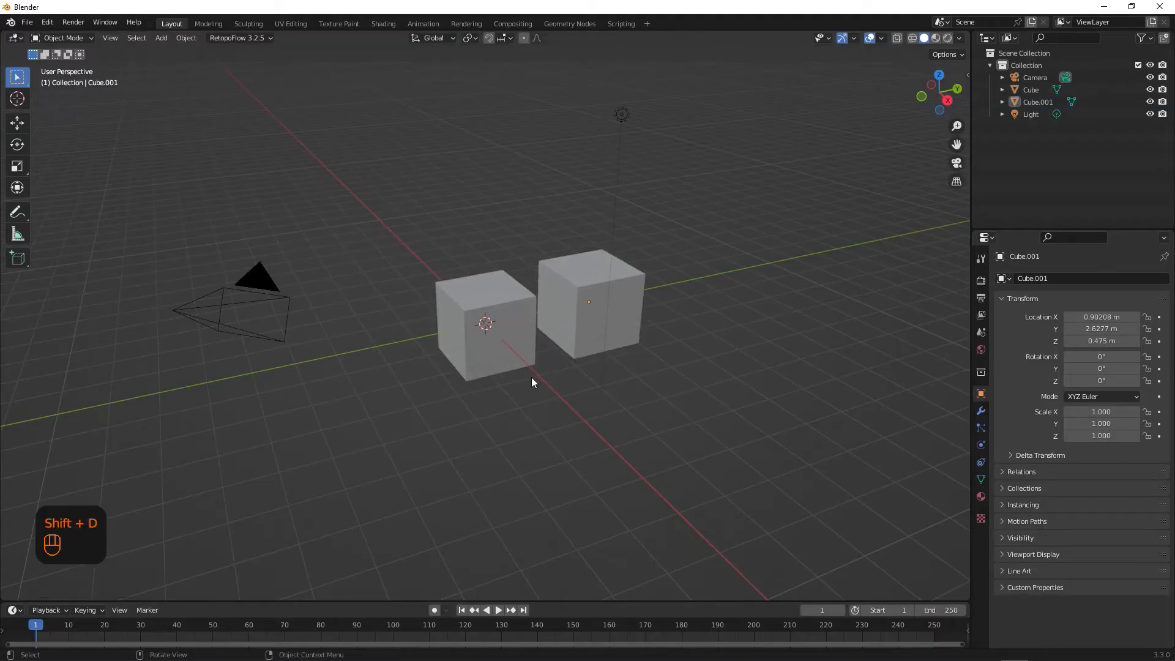
key(shift+d)
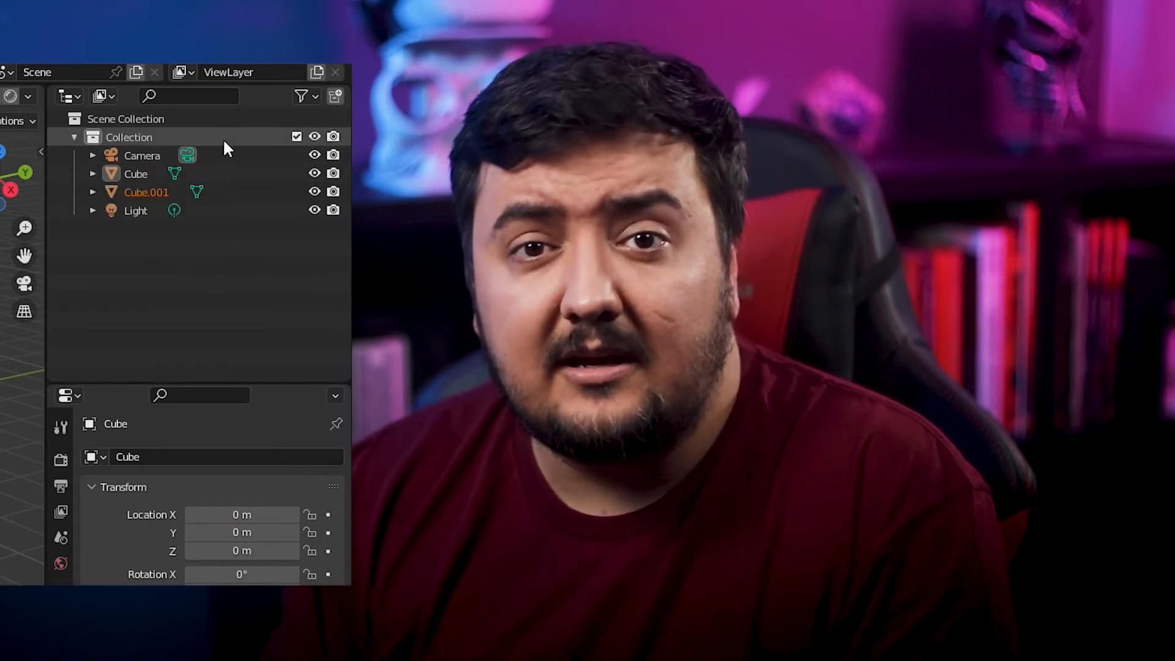
- Delete Cube.001 so only the original cube, camera and light remain
right_click(129, 137)
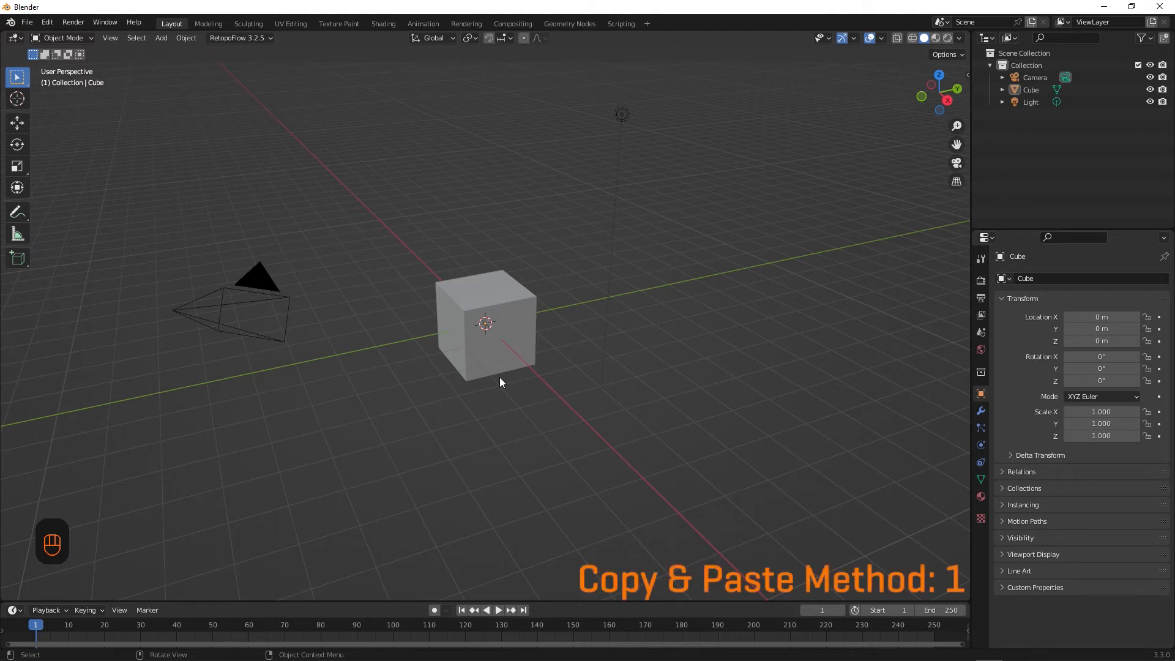
- Select the cube and copy it to the clipboard
click(500, 338)
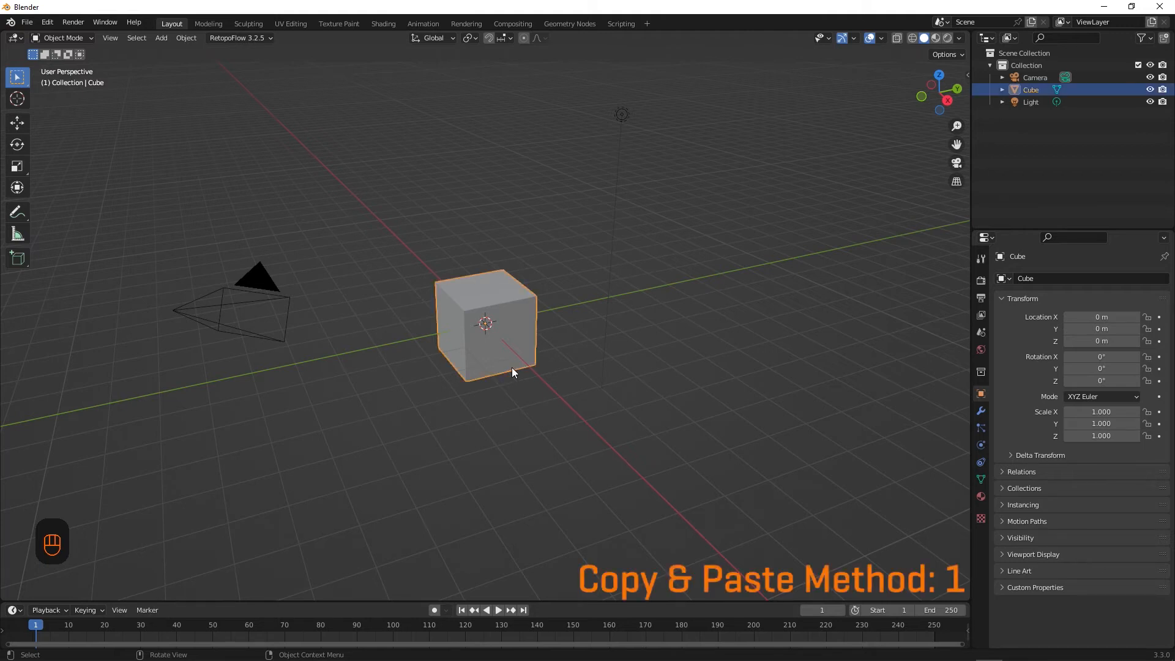
click(655, 370)
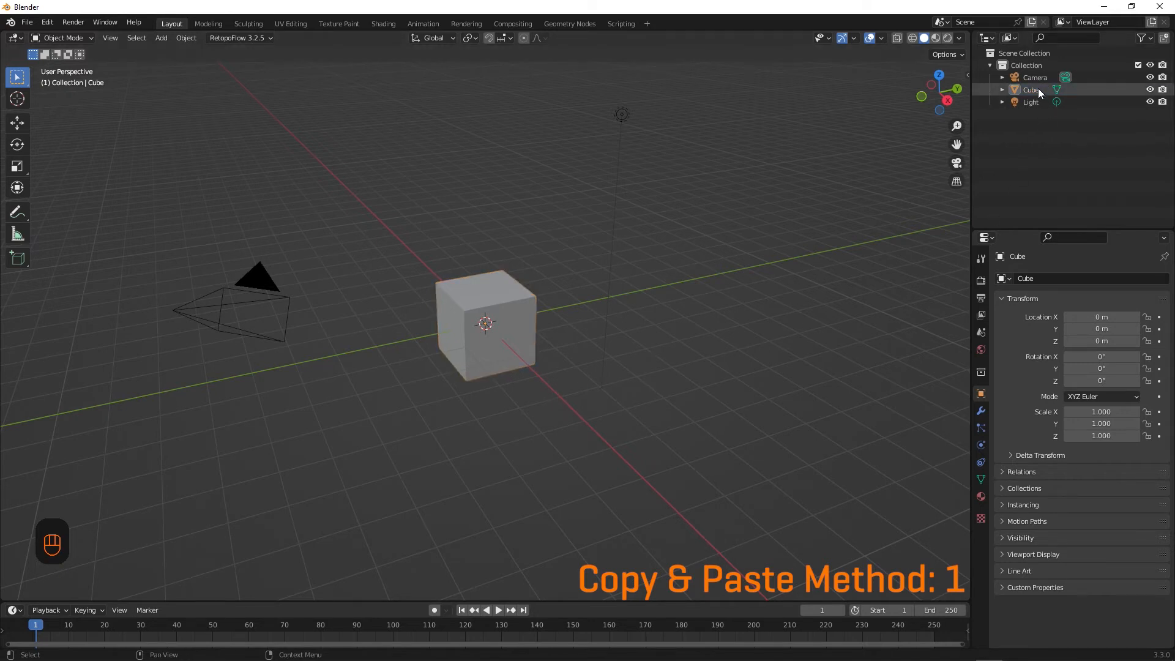
key(ctrl+v)
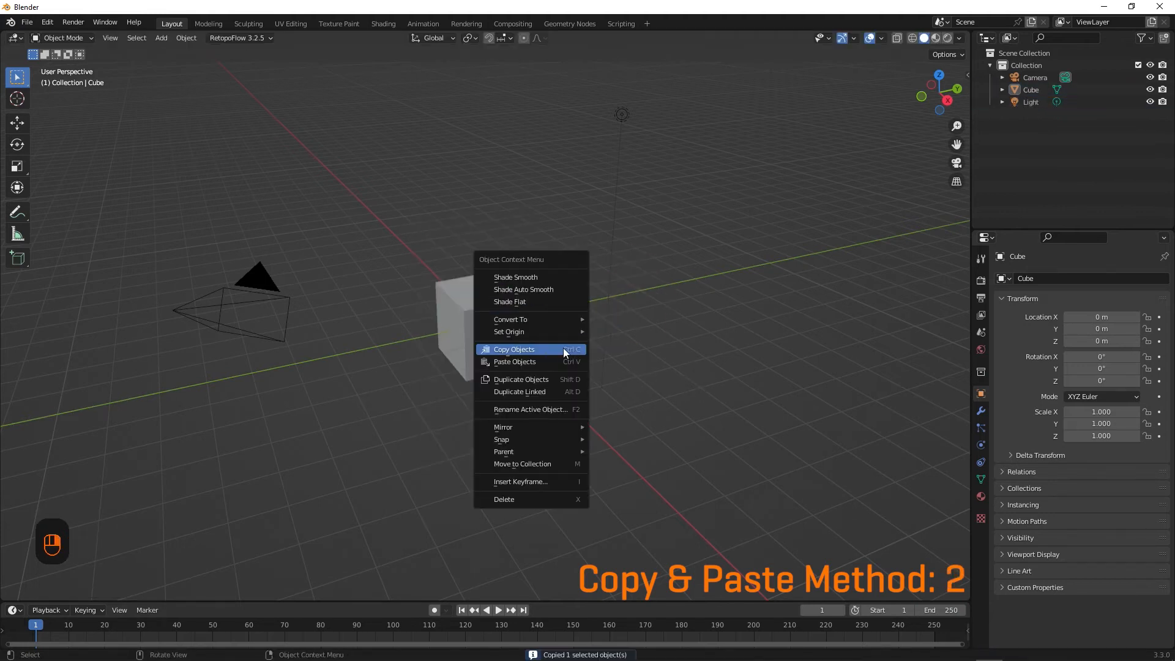
click(514, 350)
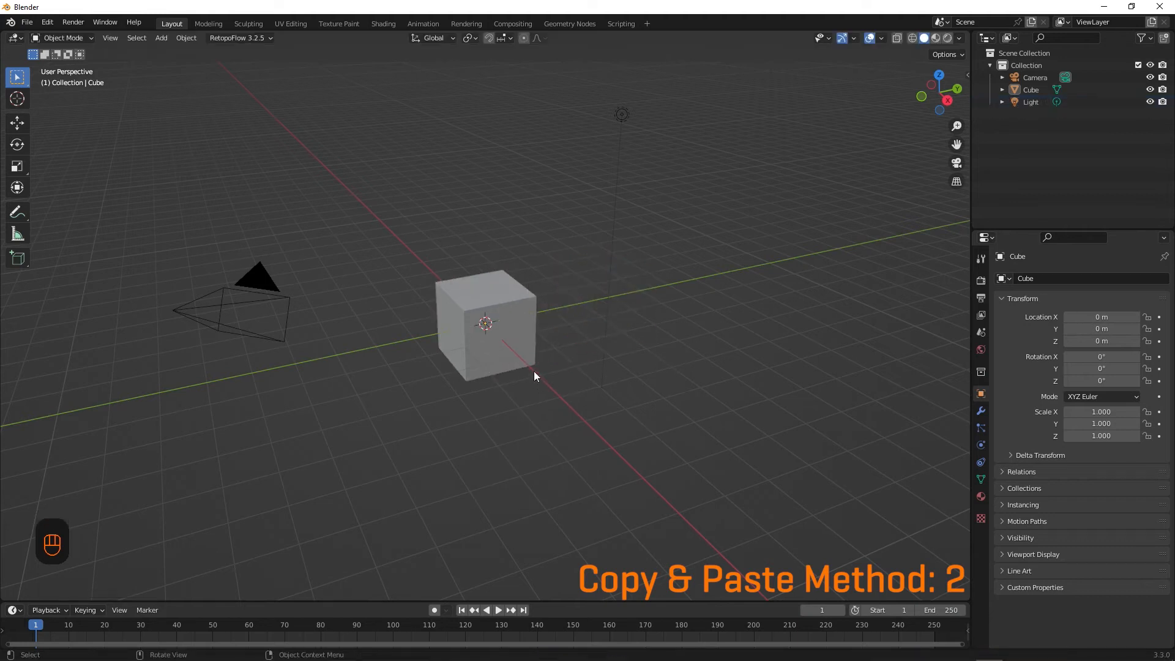
- Paste the copied cube as Cube.001 using Object > Paste Objects
click(485, 323)
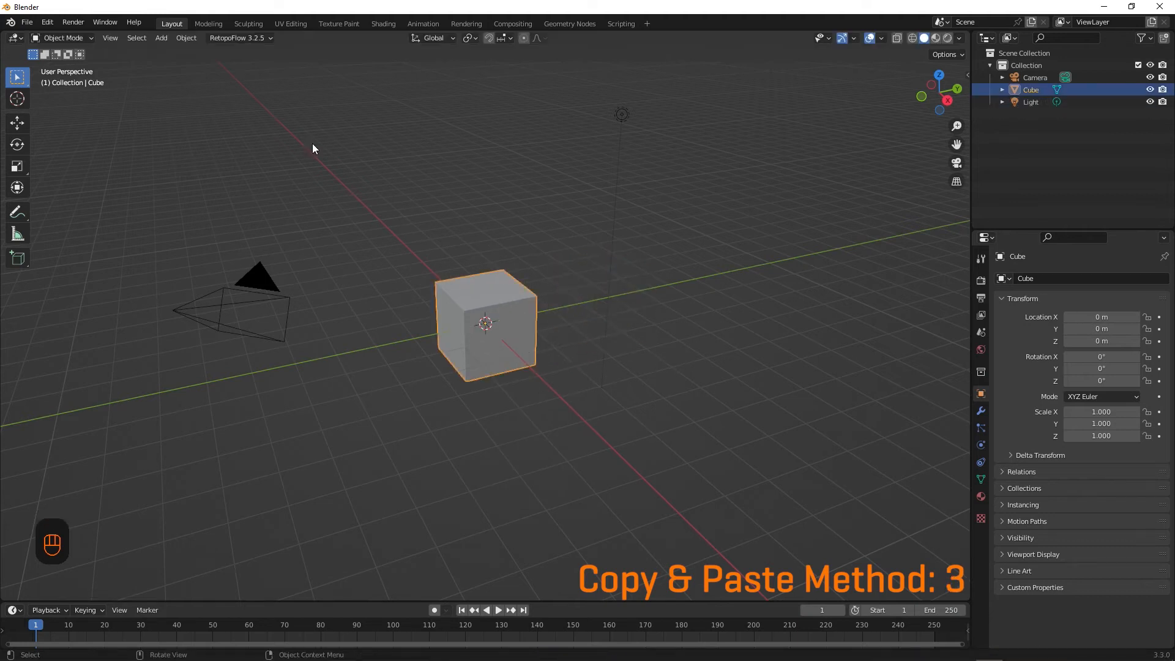
click(186, 38)
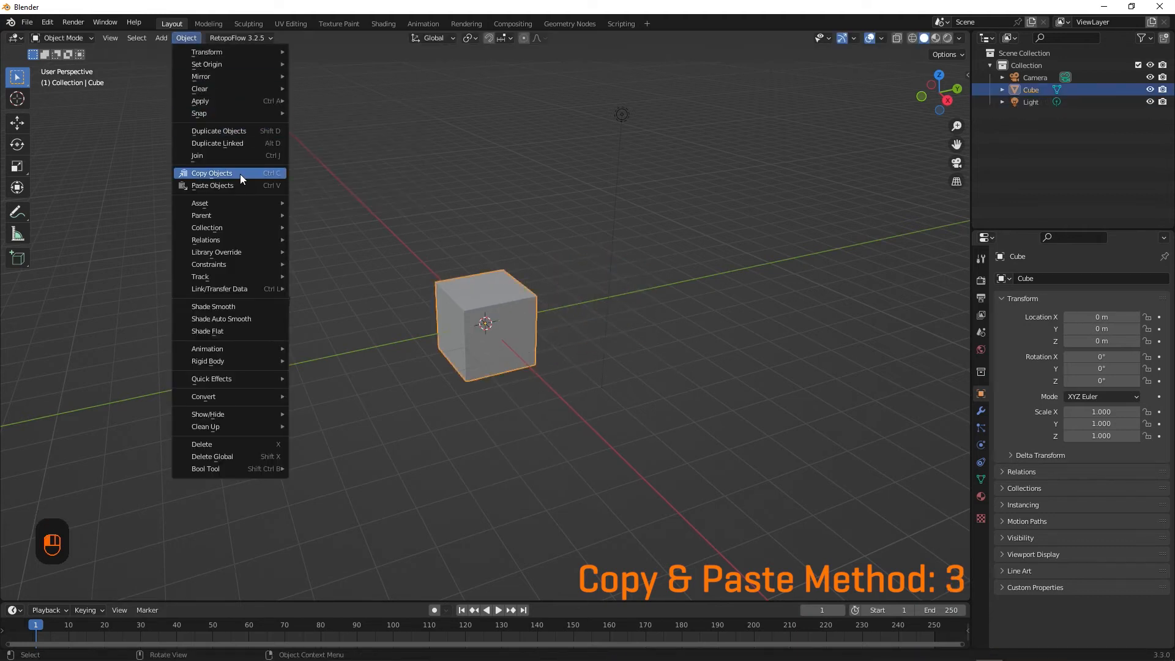
click(212, 185)
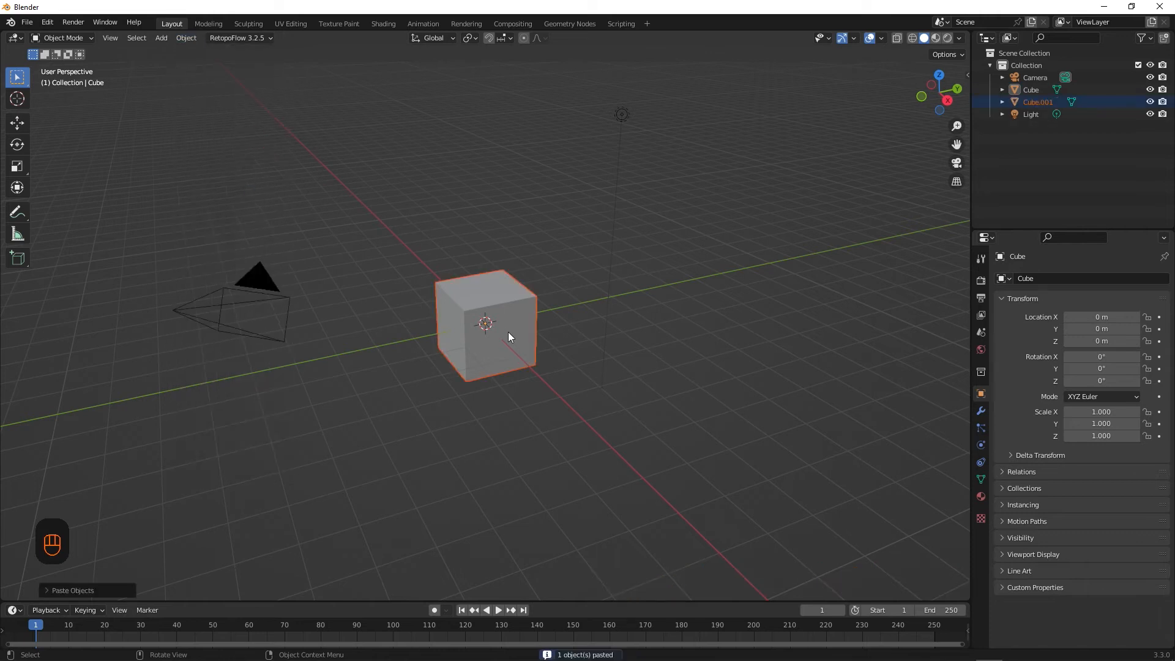
mouse_move(36, 129)
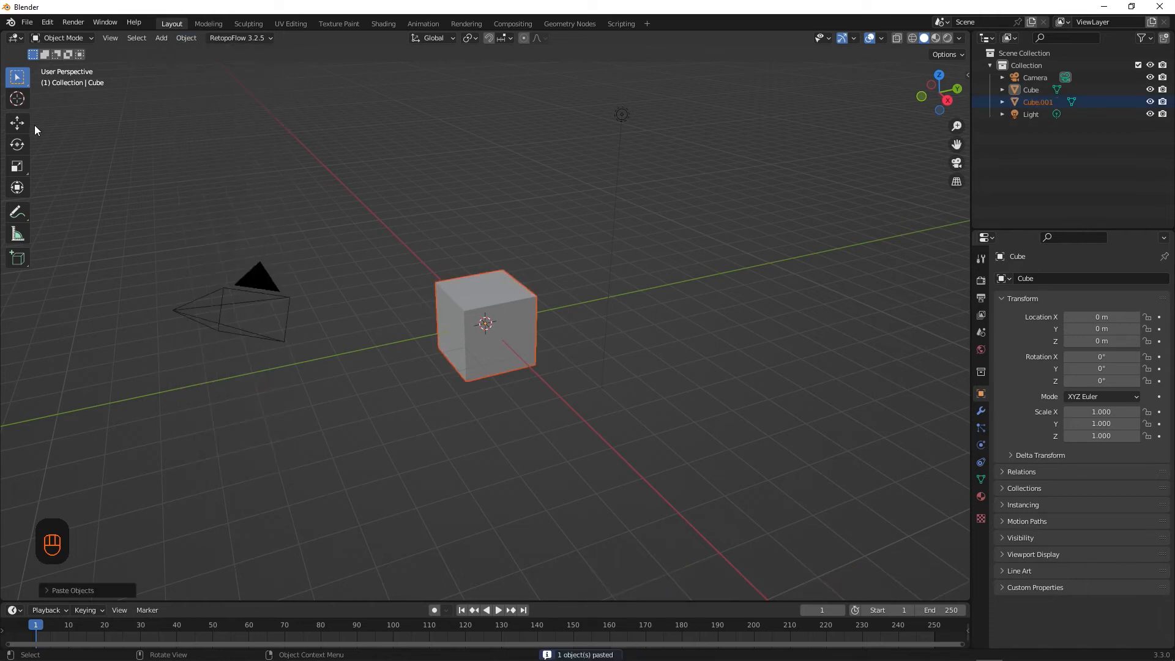
- Move the pasted Cube.001 along Y so it sits beside the original
key(g)
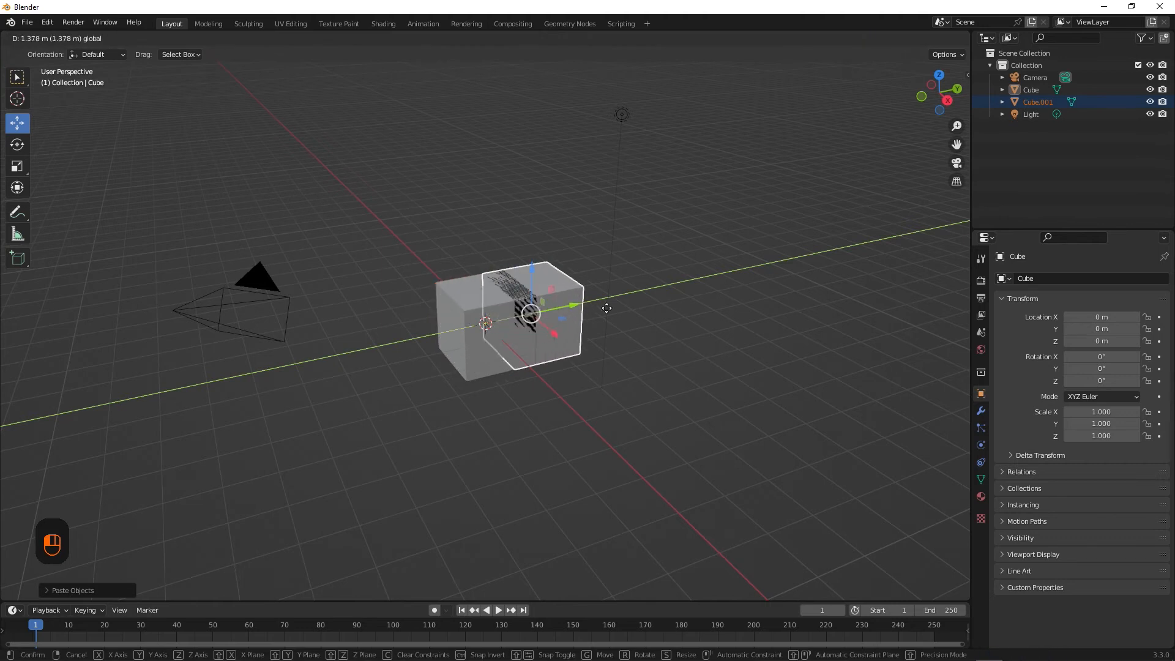
click(658, 315)
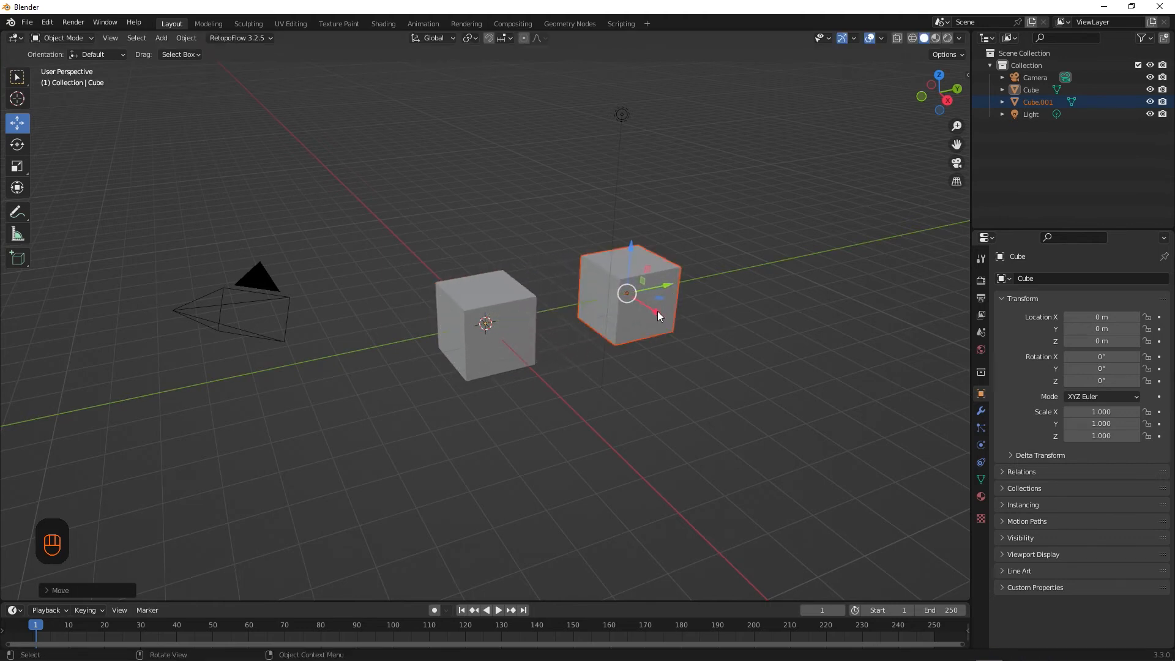
key(g)
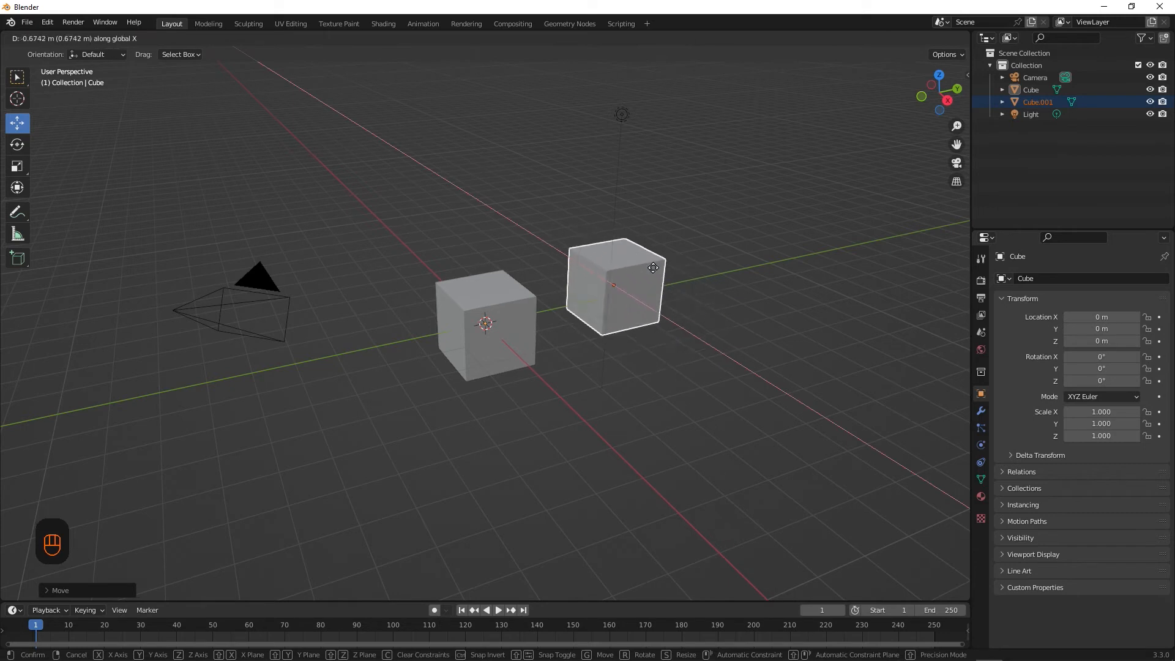
key(y)
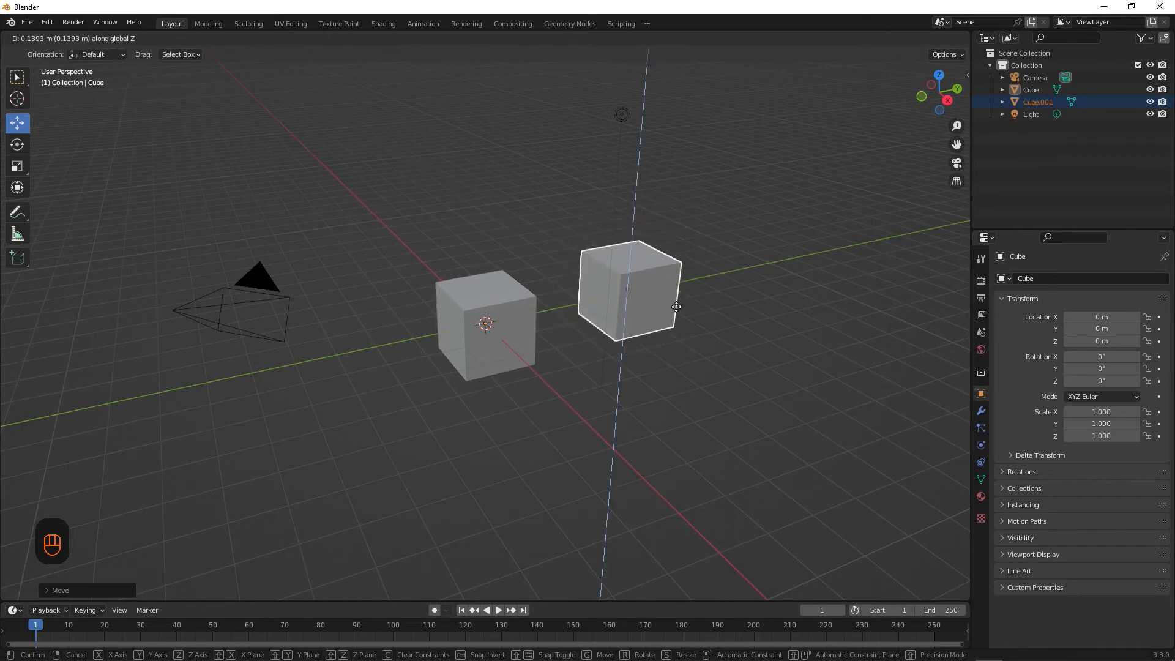
click(675, 307)
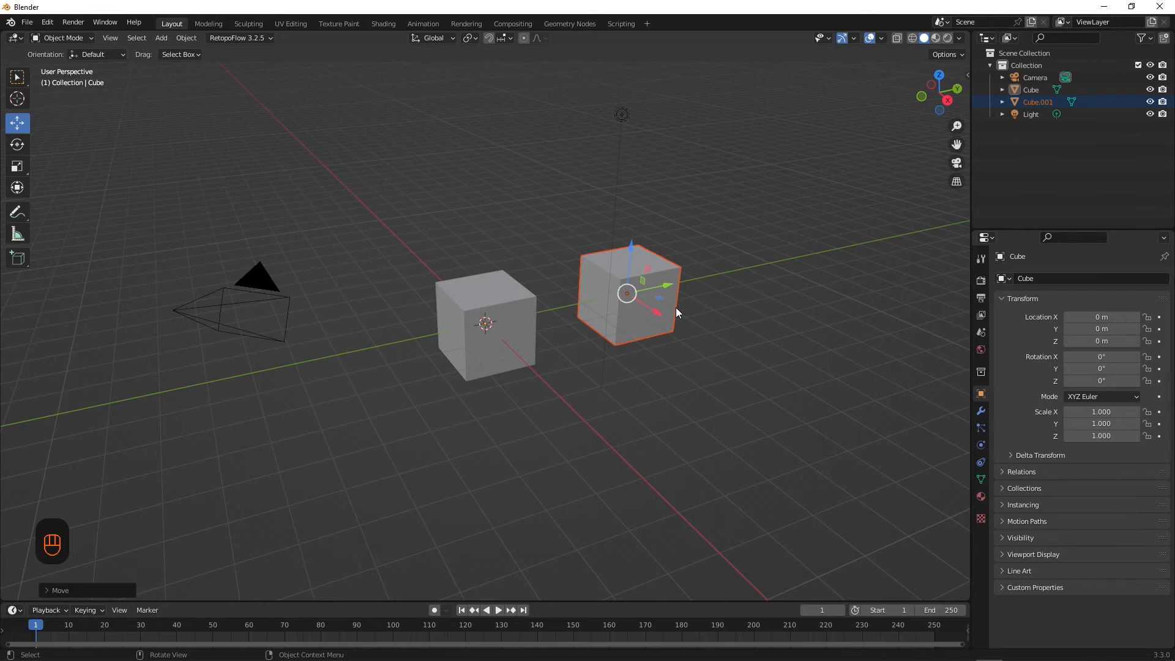
- Duplicate the cube with Shift+D and place the new Cube.001 beside the original
key(shift+d)
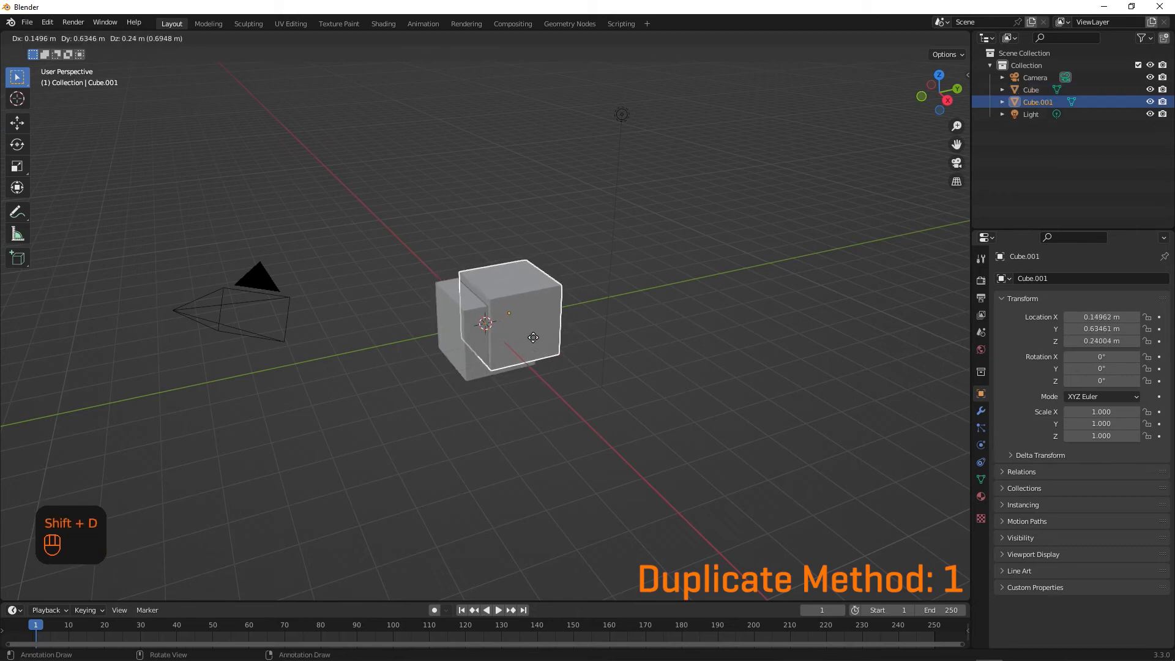
mouse_move(648, 343)
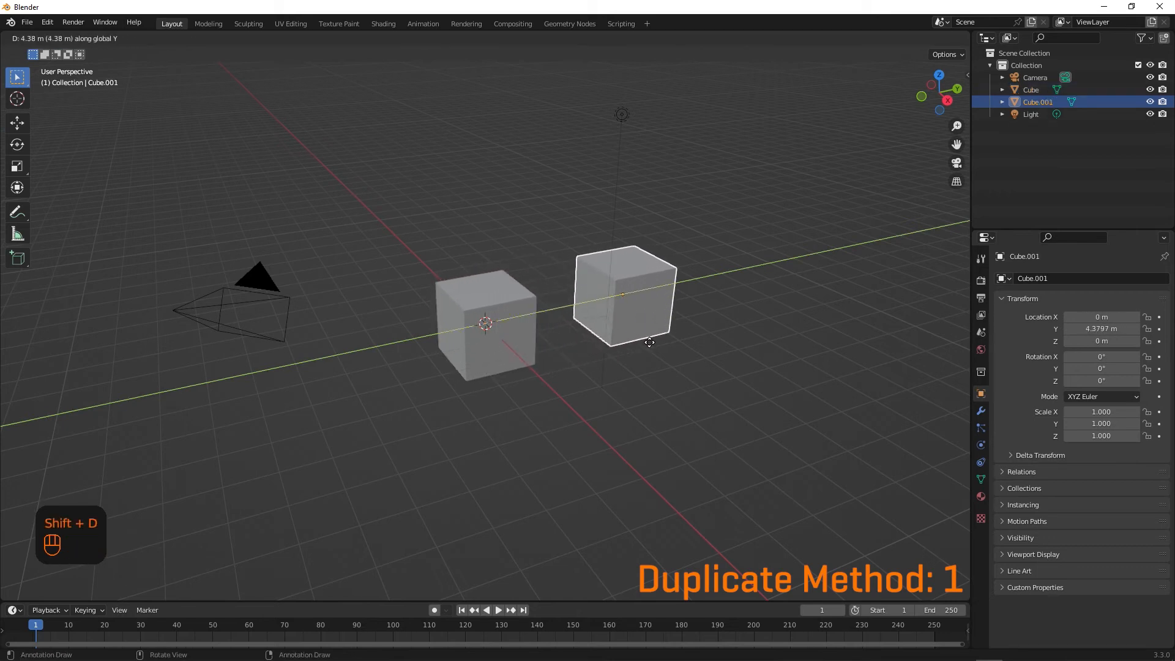
click(649, 348)
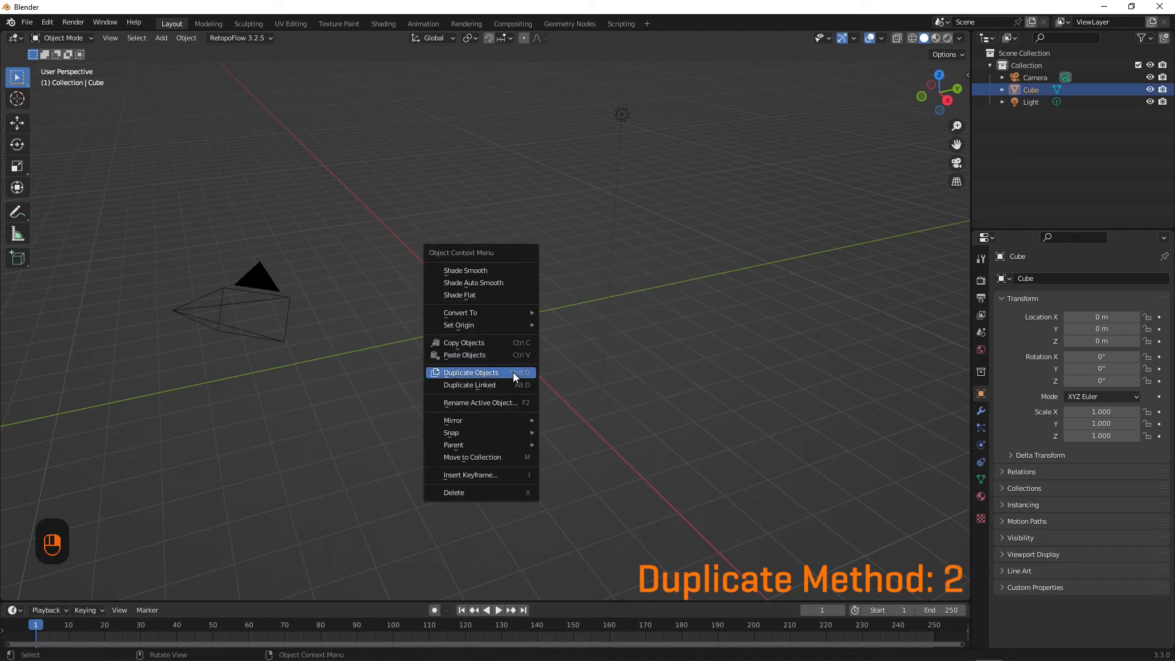
click(470, 373)
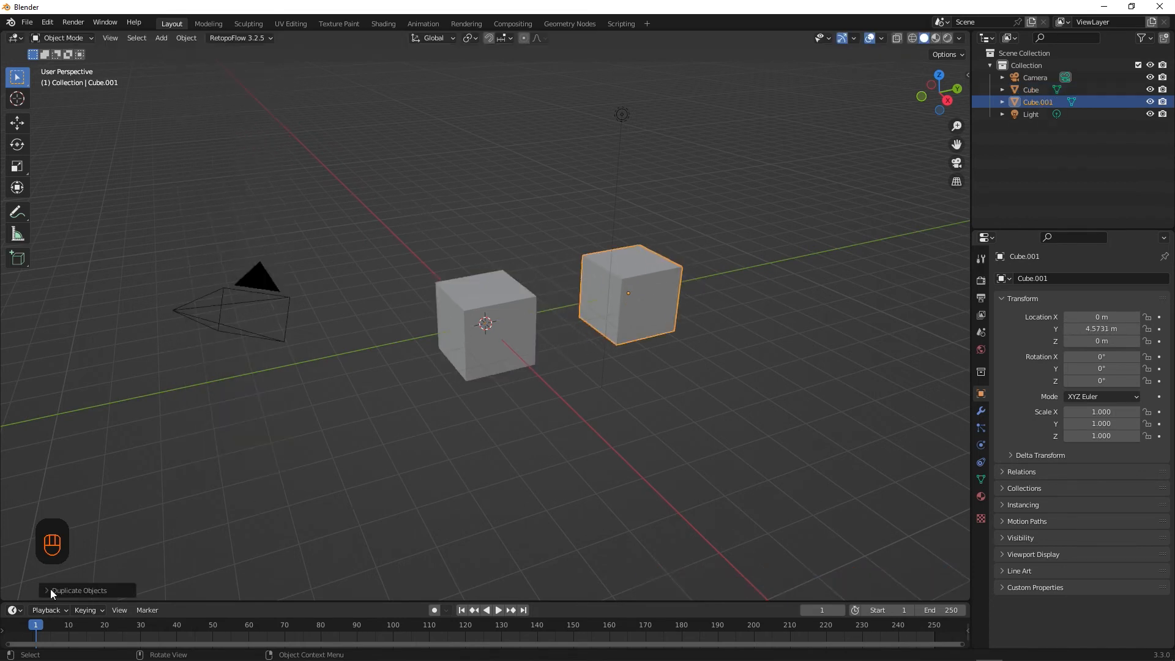
- Expand the Duplicate Objects panel showing a 4.57 m Y offset and no linking
click(78, 590)
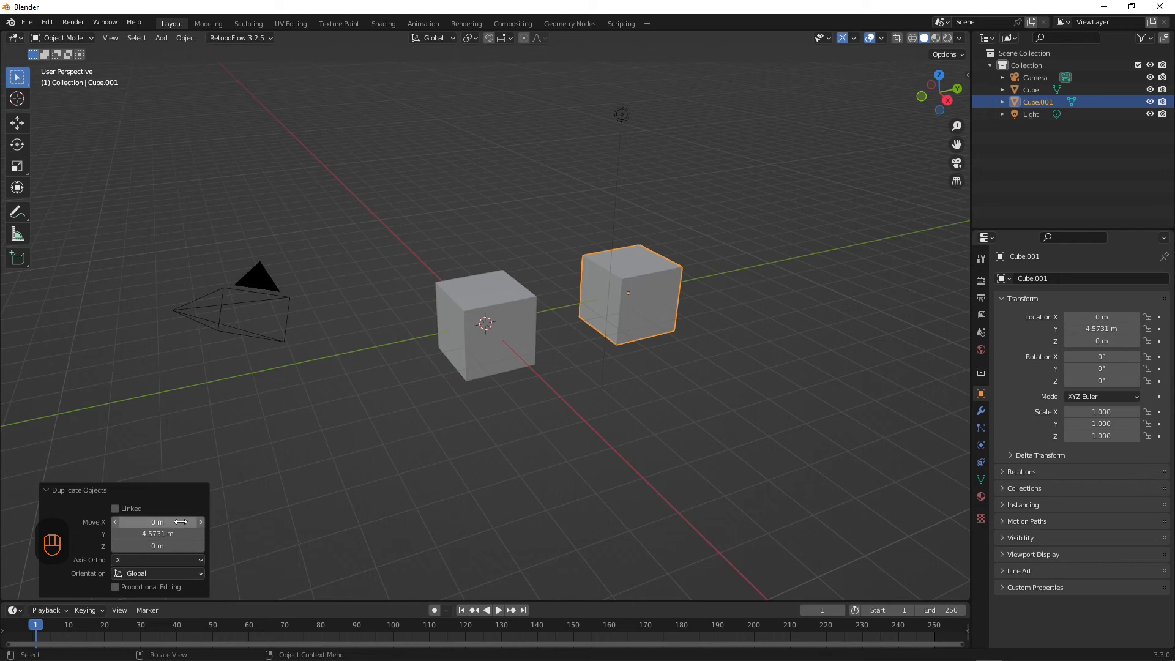
mouse_move(167, 574)
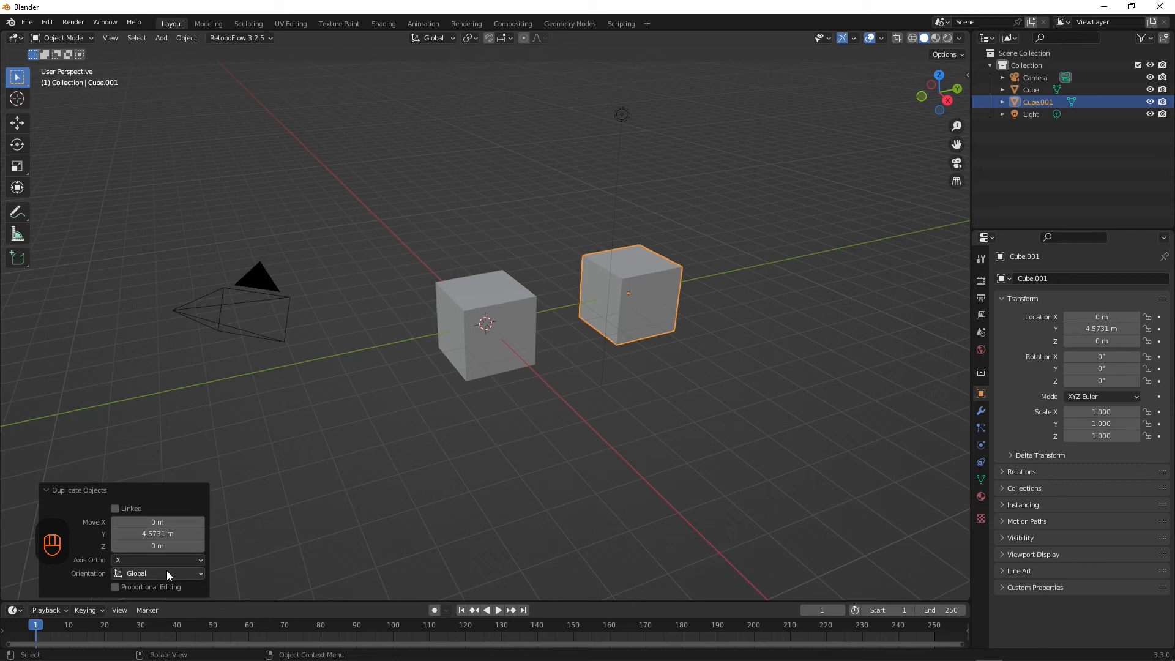
mouse_move(169, 511)
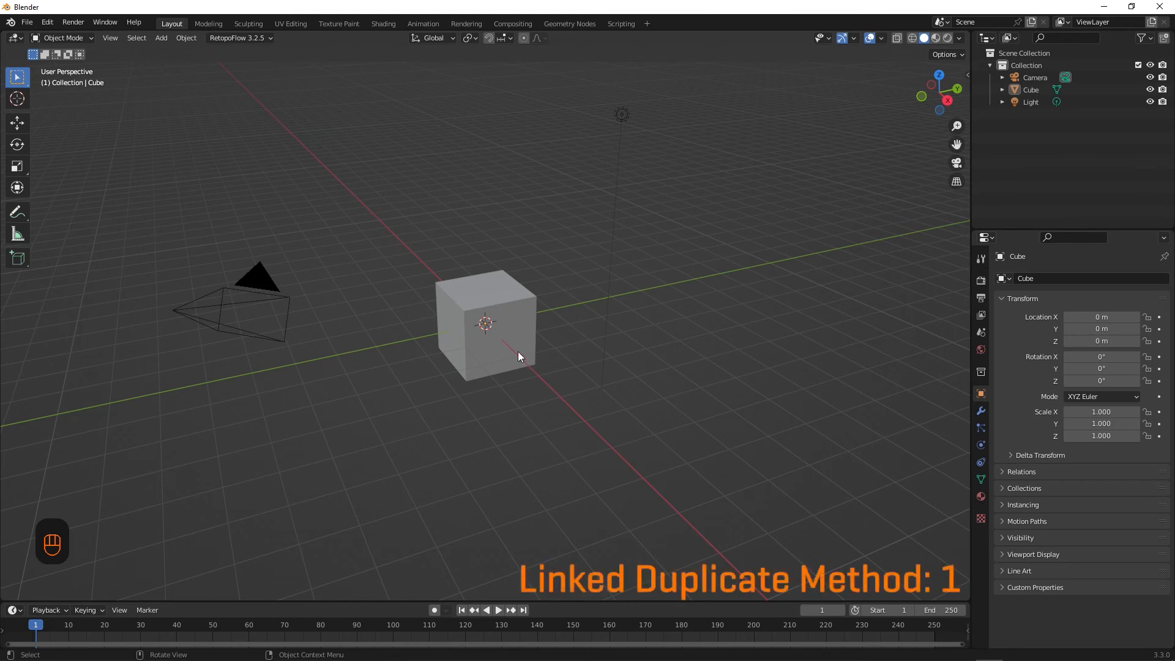
- Duplicate the cube with Alt+D, placing Cube.001 about 3.95 m along Y
key(alt+d)
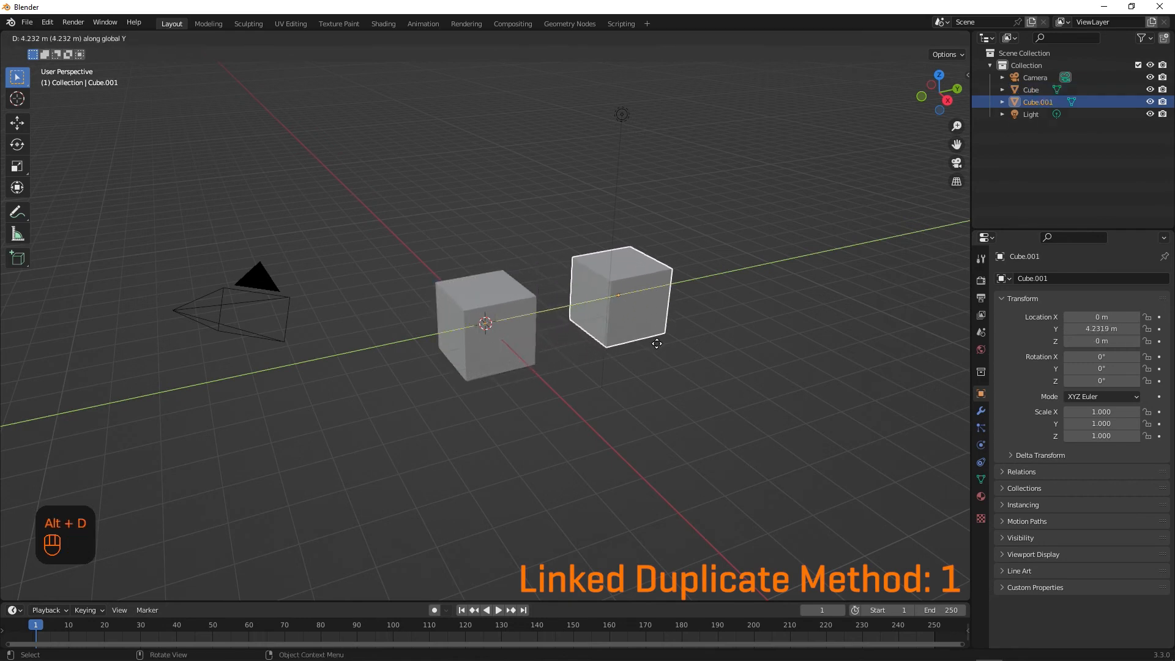
right_click(484, 323)
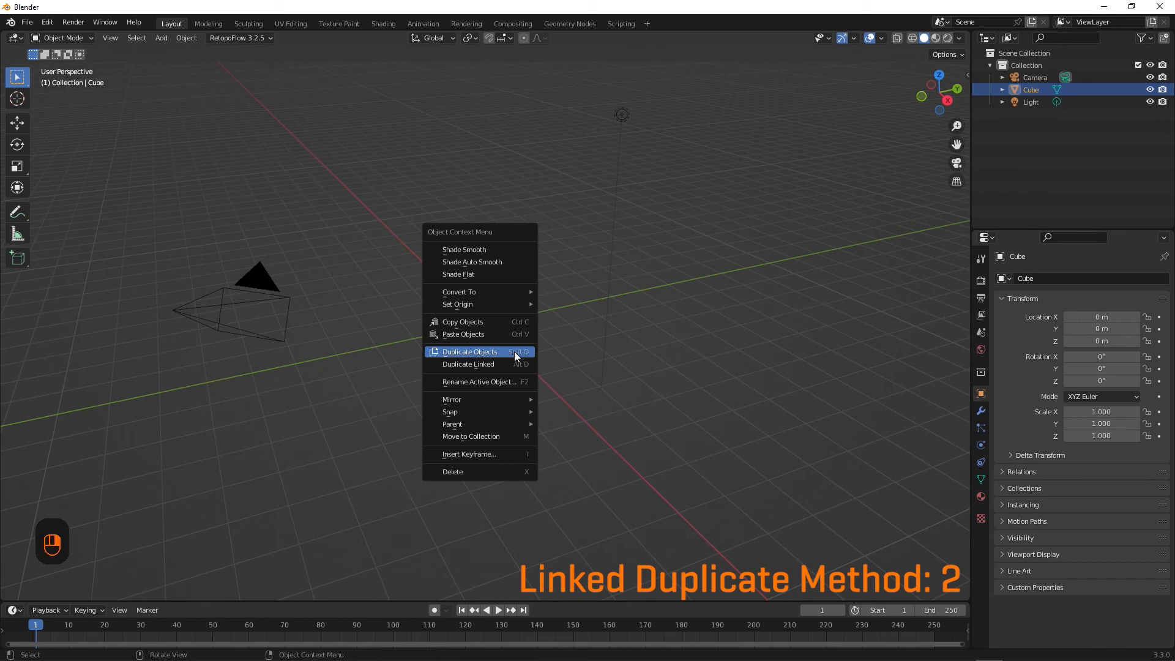
click(469, 351)
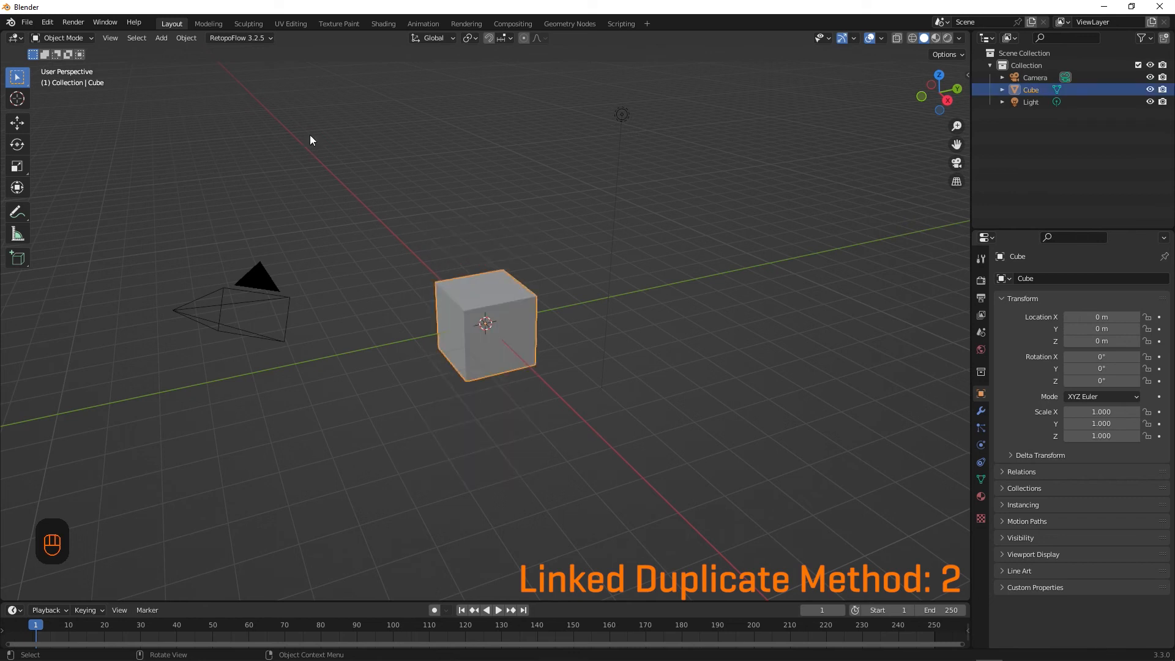
click(186, 38)
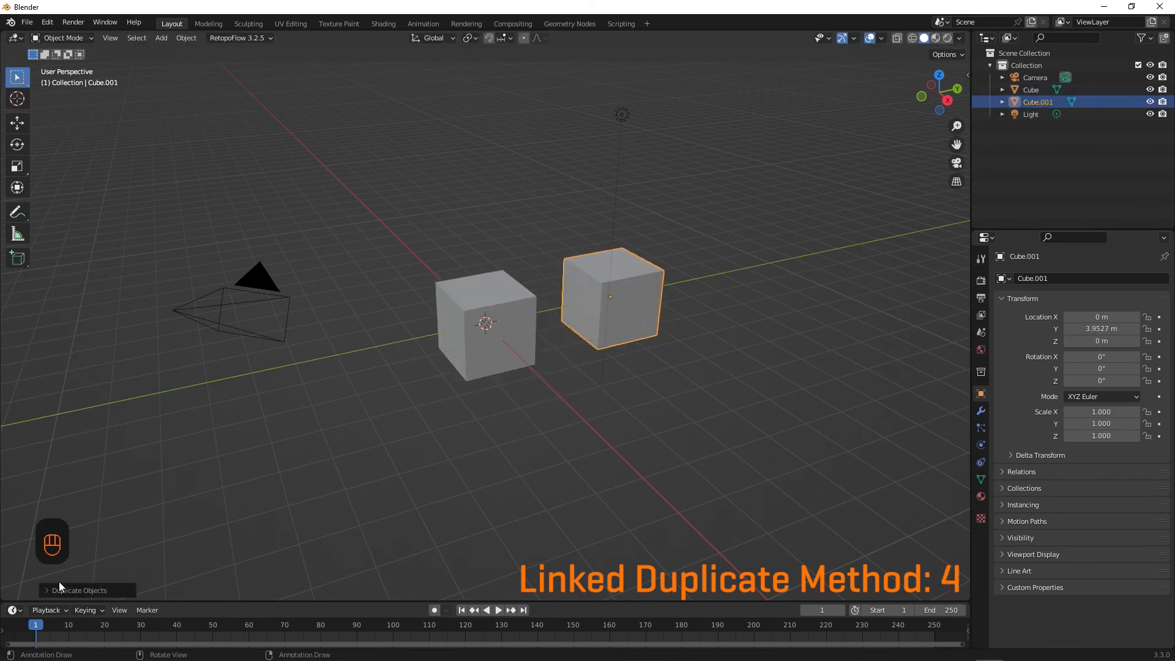
- Tick Linked in the Duplicate Objects panel, then reselect the original Cube
click(79, 591)
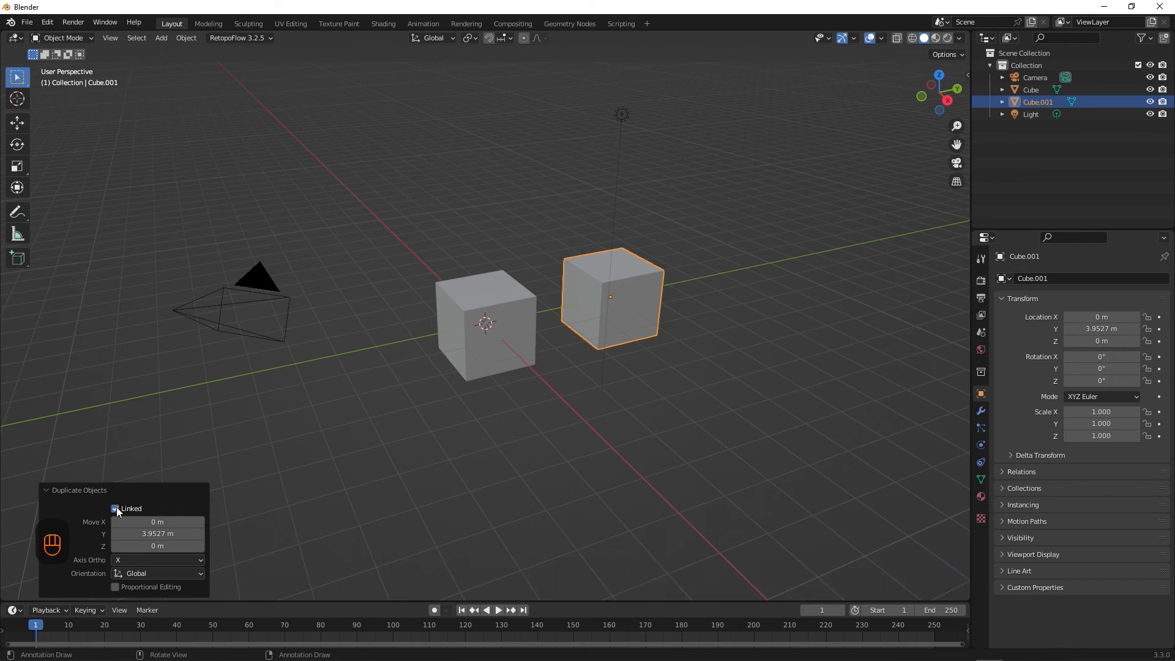
click(115, 508)
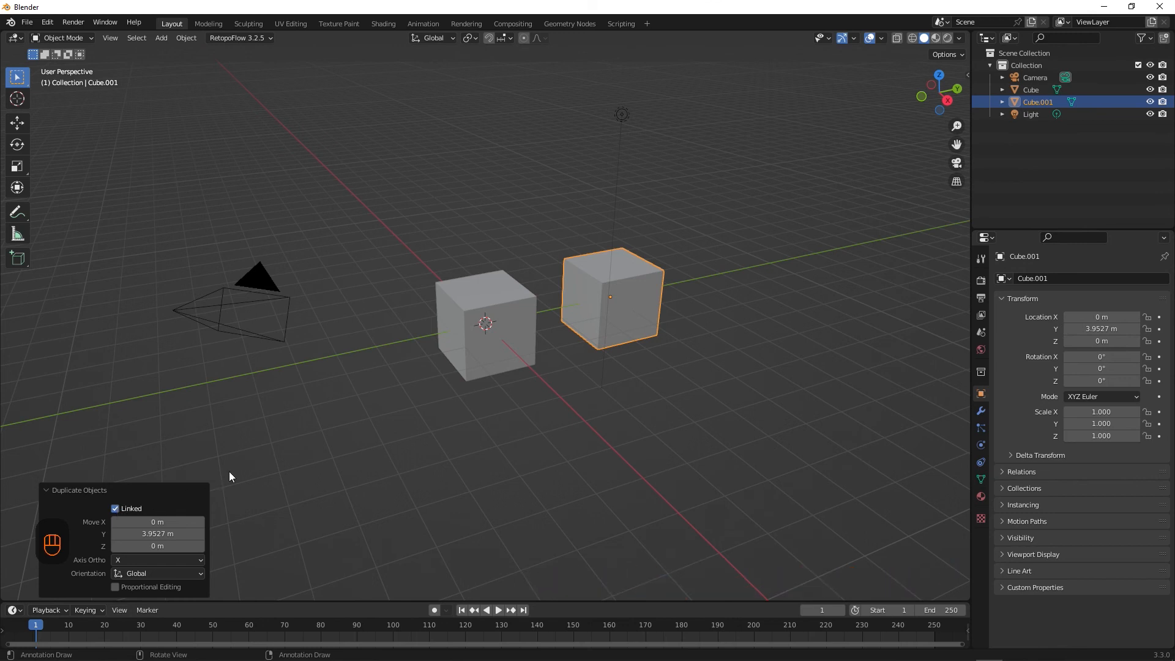
mouse_move(527, 390)
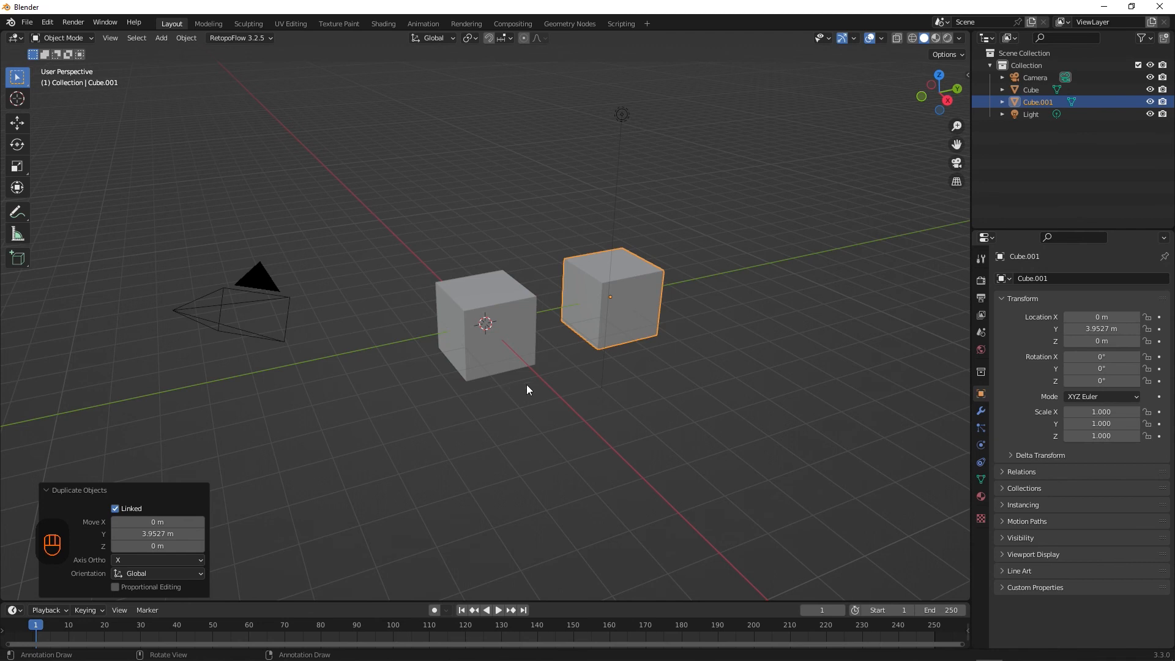
click(486, 323)
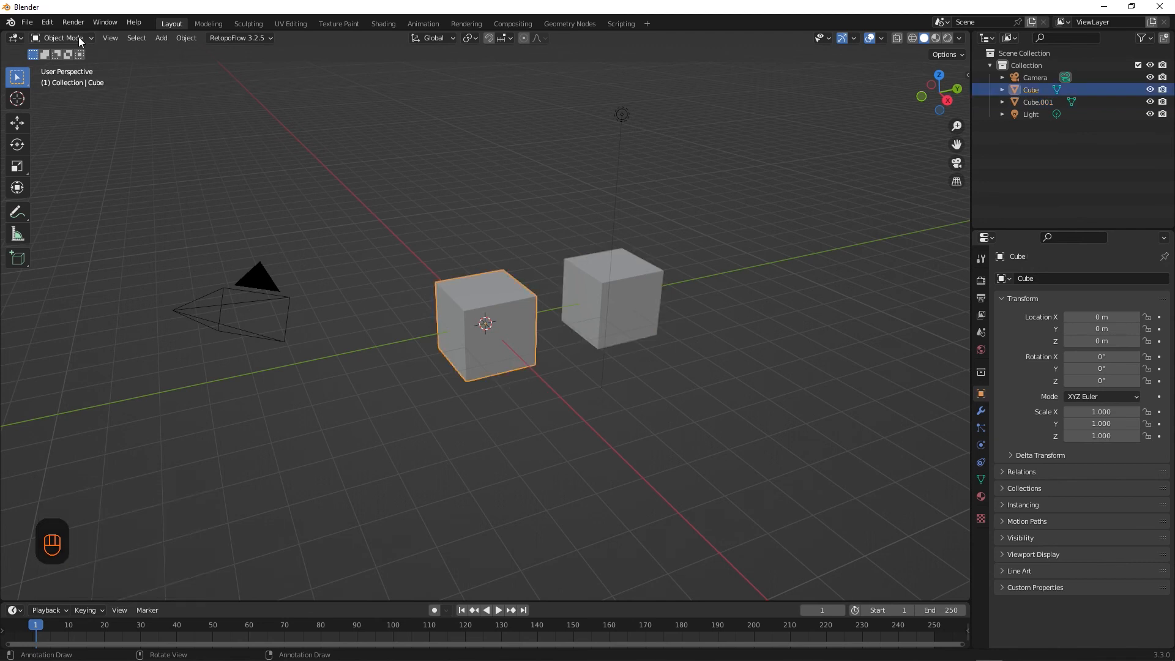
- Add a Bevel modifier (0.1 m, 3 segments) to the original cube
key(Tab)
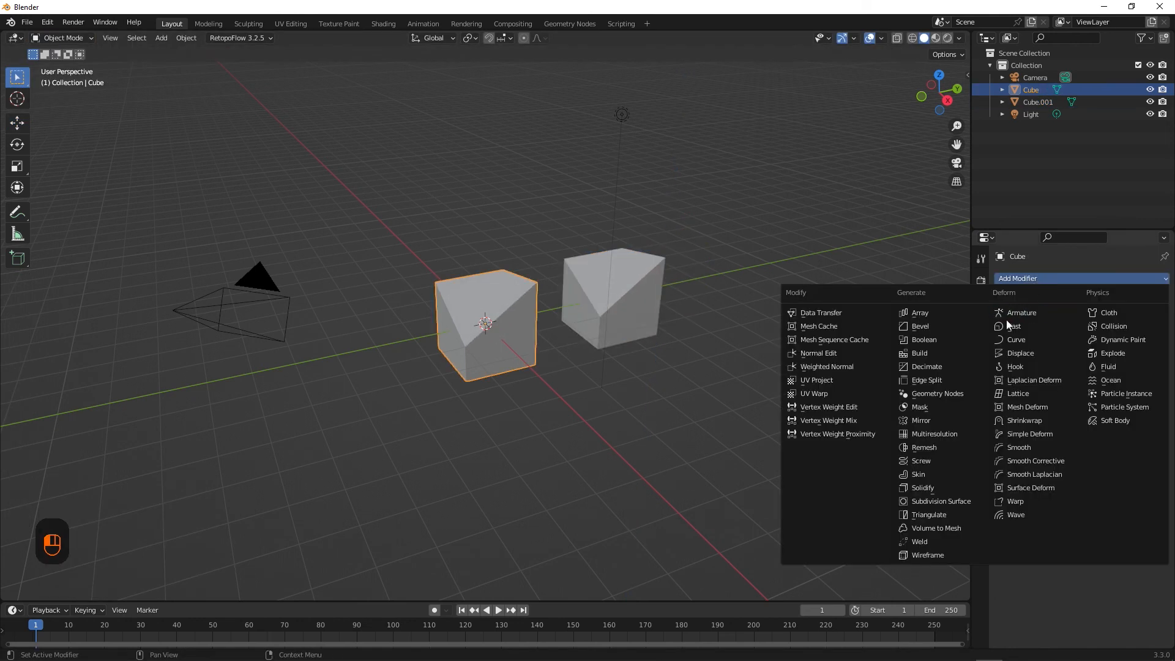
click(920, 326)
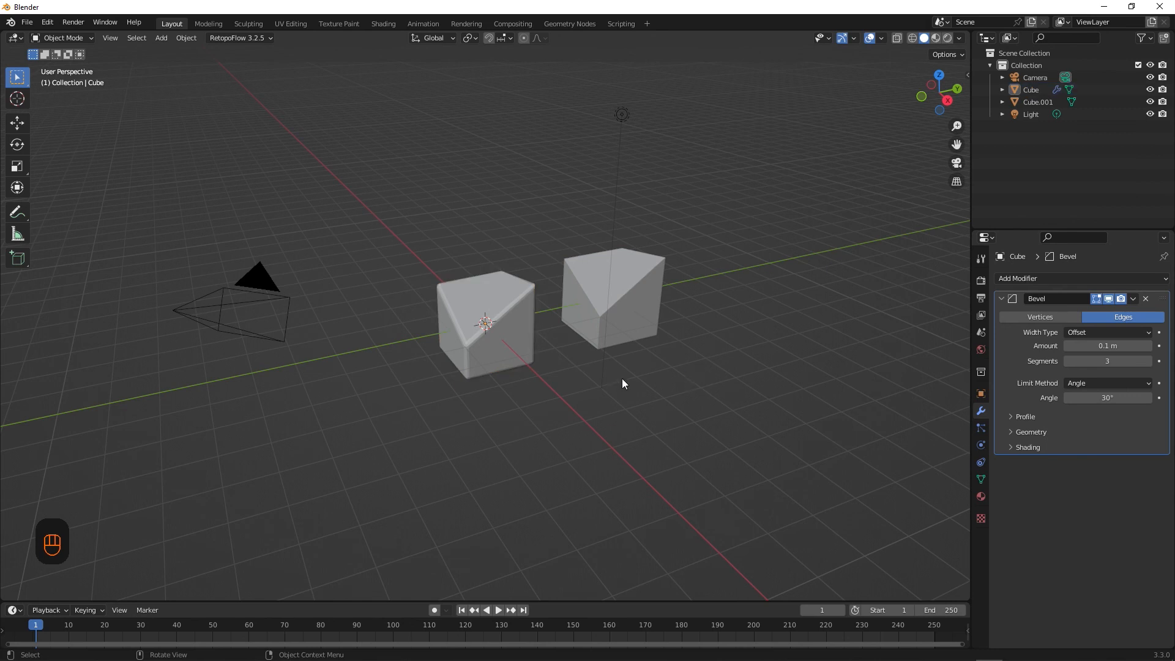